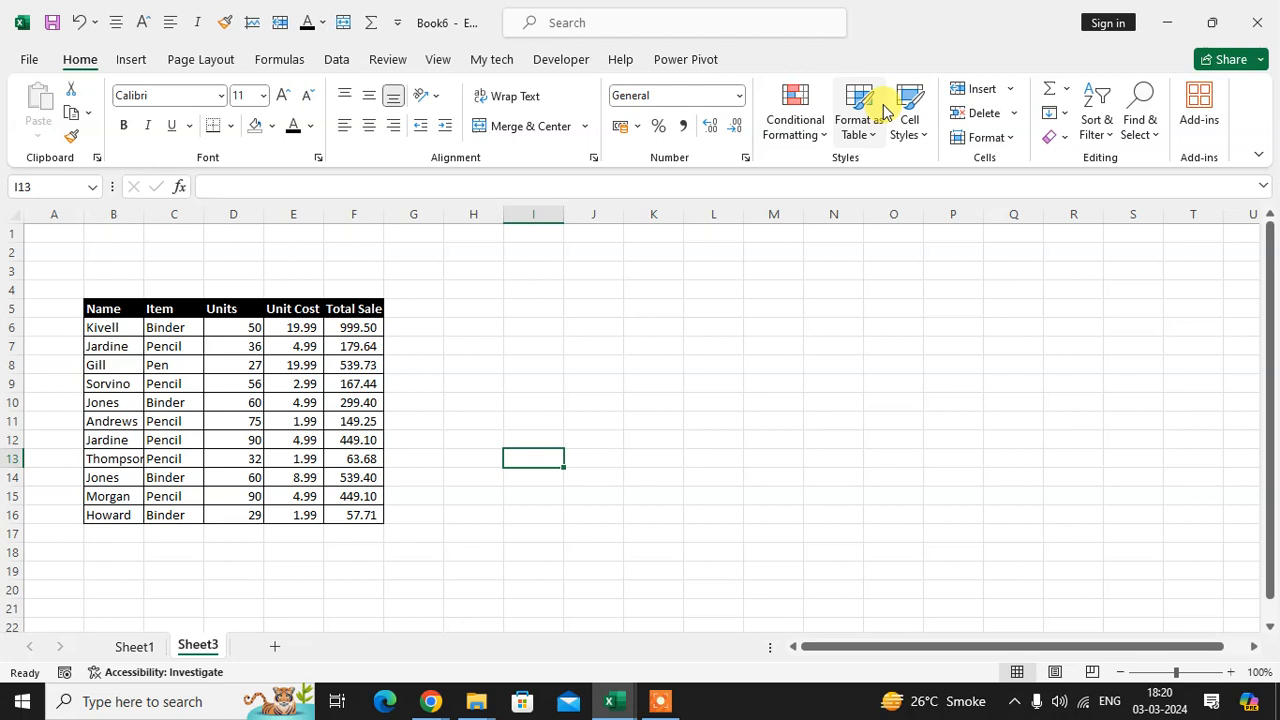
pyautogui.moveTo(102, 315)
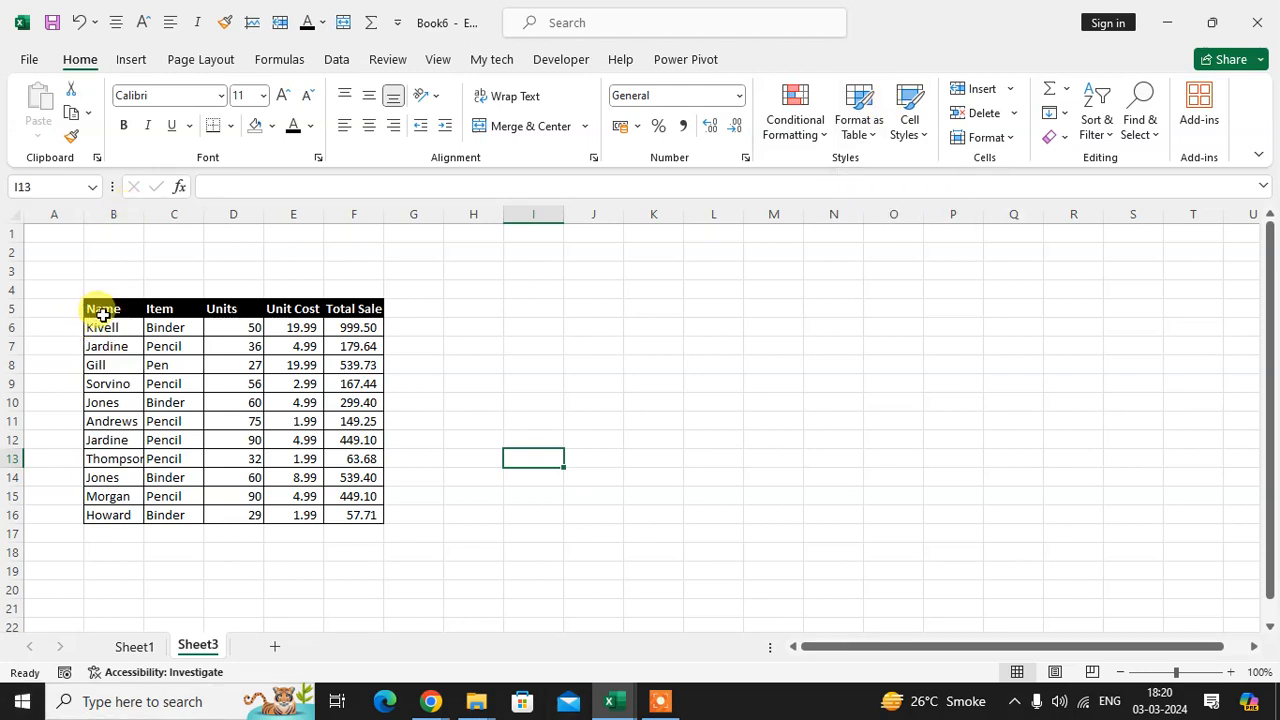
# Step: Select the sales table B5:F16 and paste a full copy at I5
pyautogui.moveTo(103, 308); pyautogui.dragTo(353, 514)
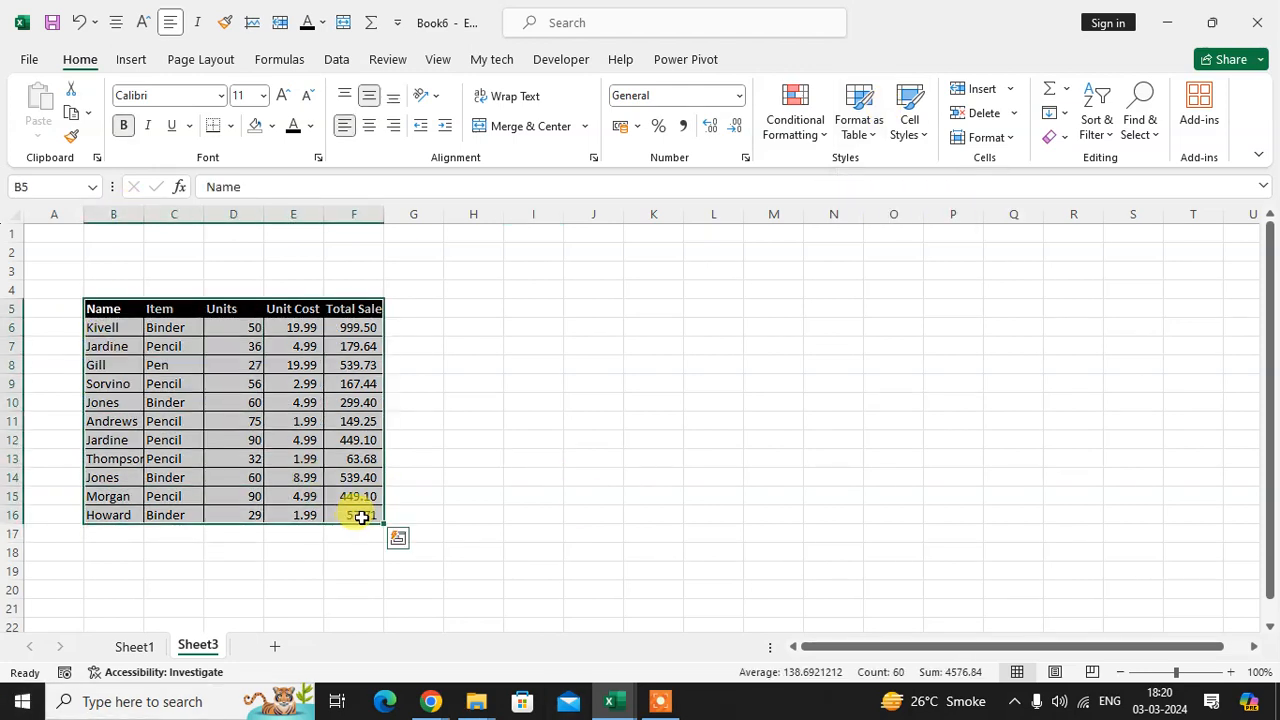
pyautogui.click(533, 308)
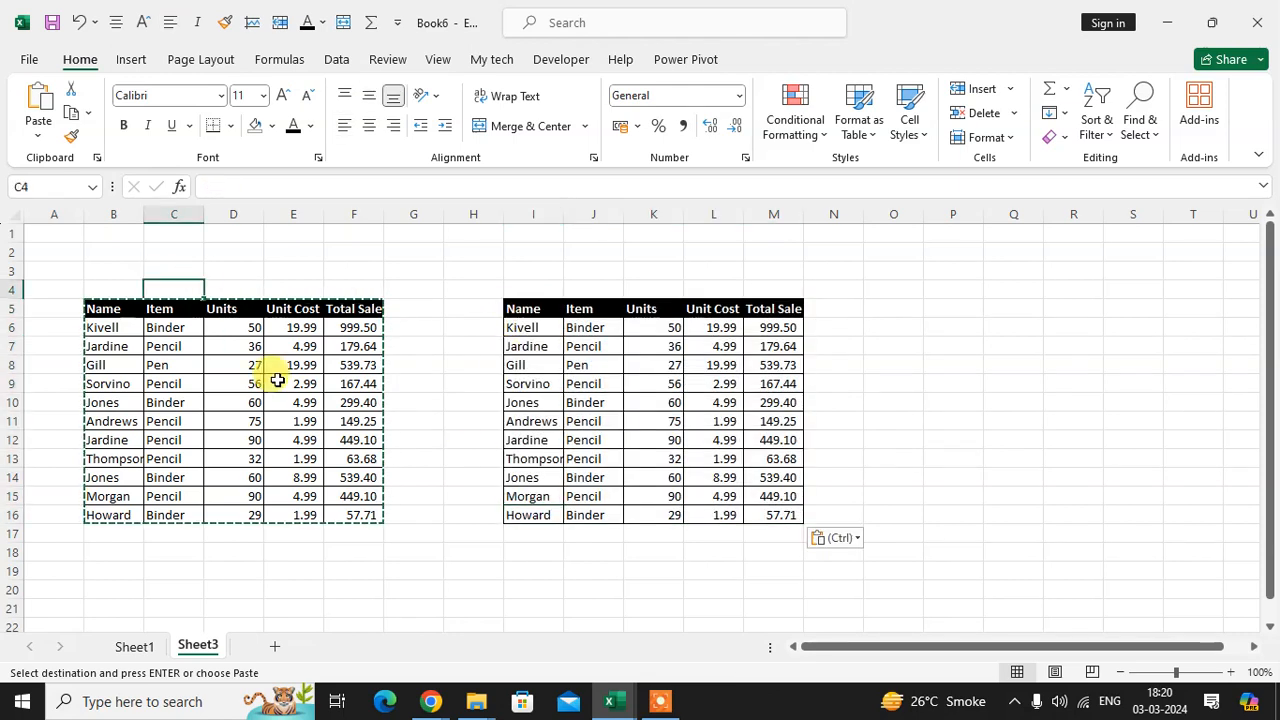
pyautogui.moveTo(742, 434)
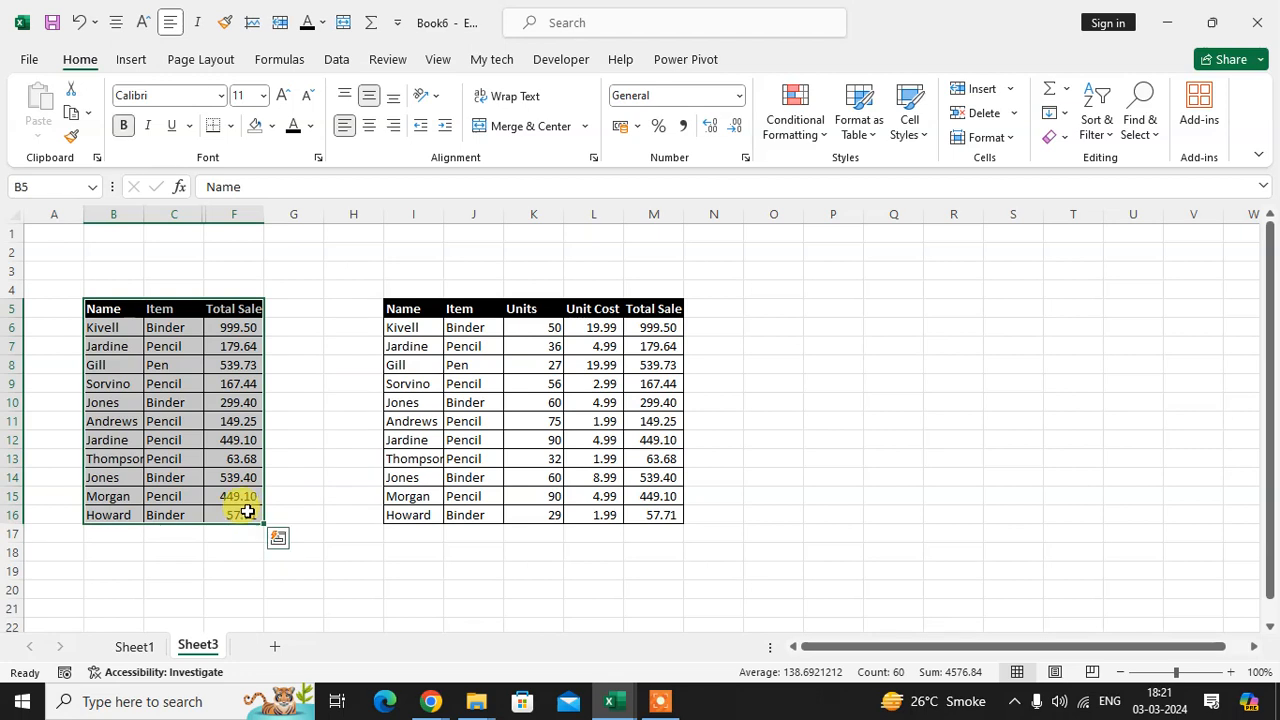
# Step: Paste the table at O5, where the hidden Units and Unit Cost columns reappear
pyautogui.click(773, 308)
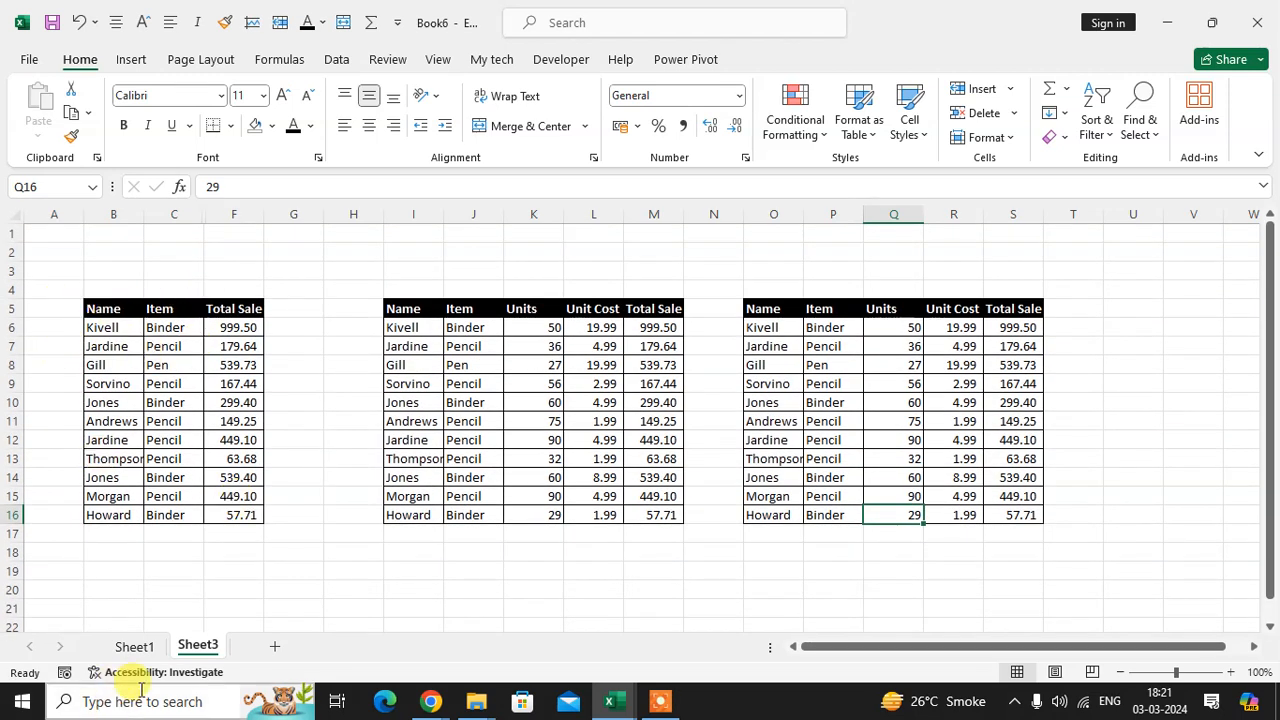
# Step: Select the original table and copy only its visible Name, Item and Total Sale cells
pyautogui.moveTo(103, 308); pyautogui.dragTo(174, 346)
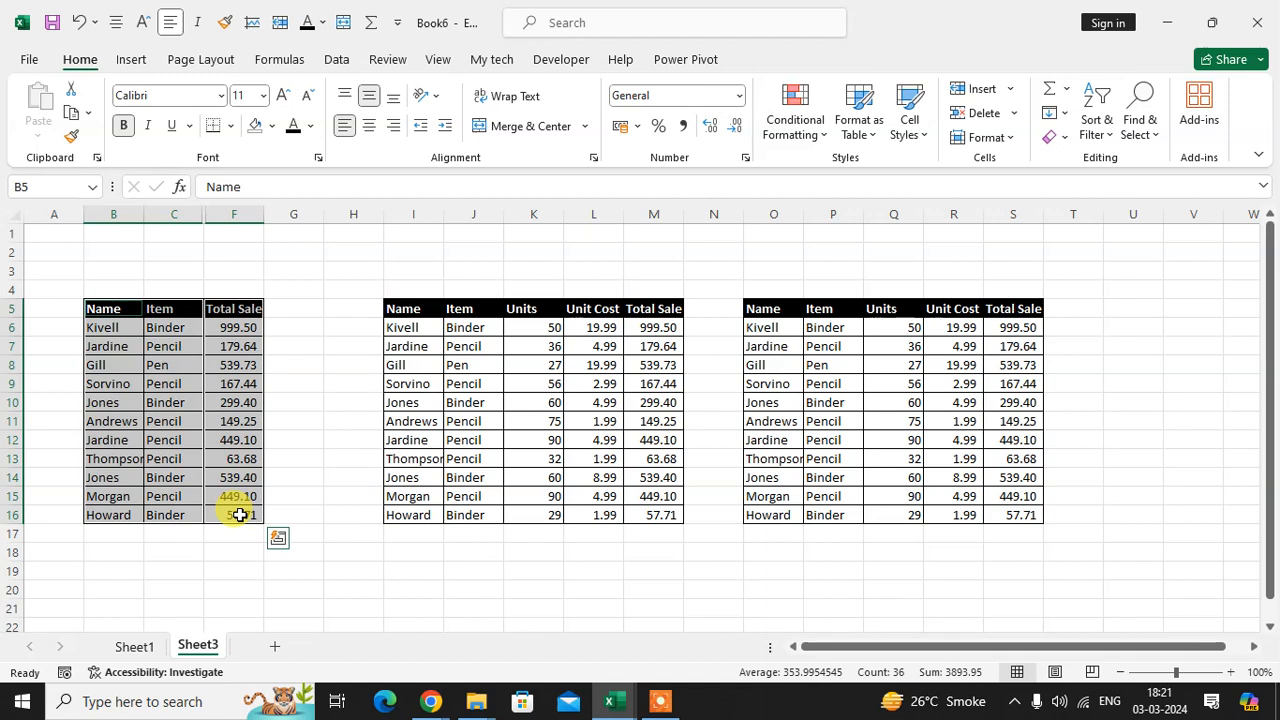
pyautogui.press('ctrl+c')
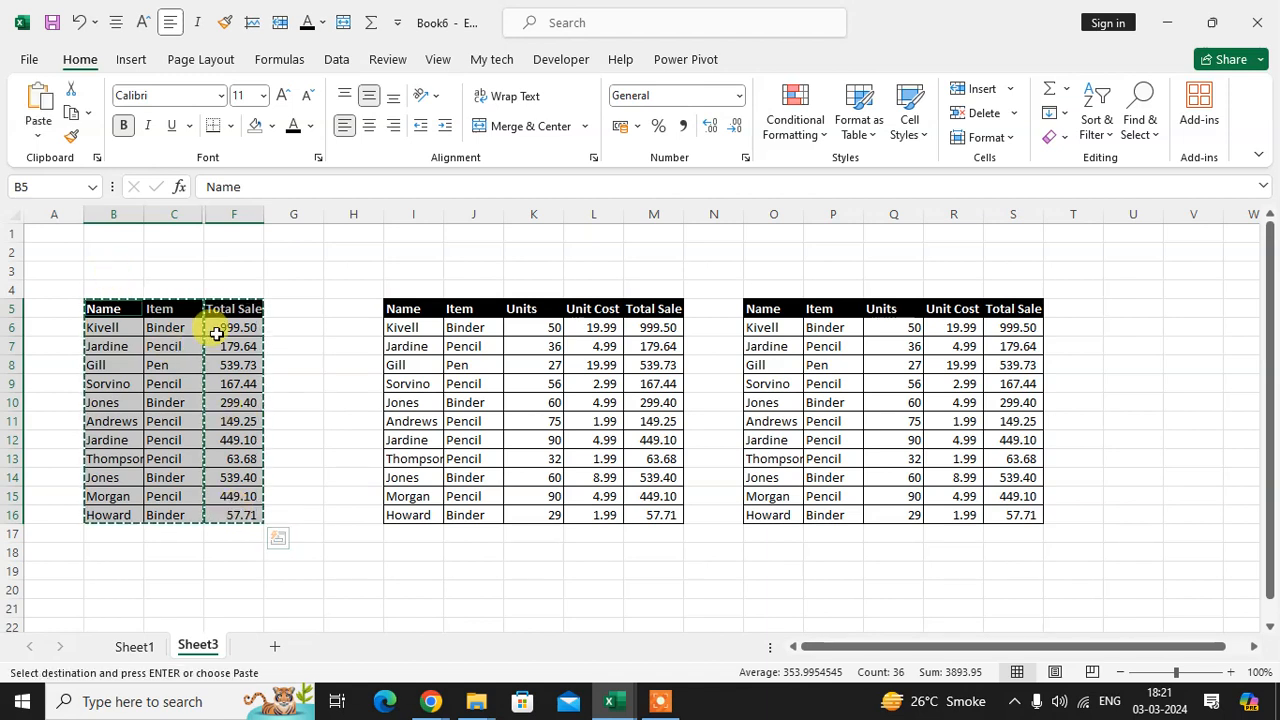
pyautogui.moveTo(182, 316)
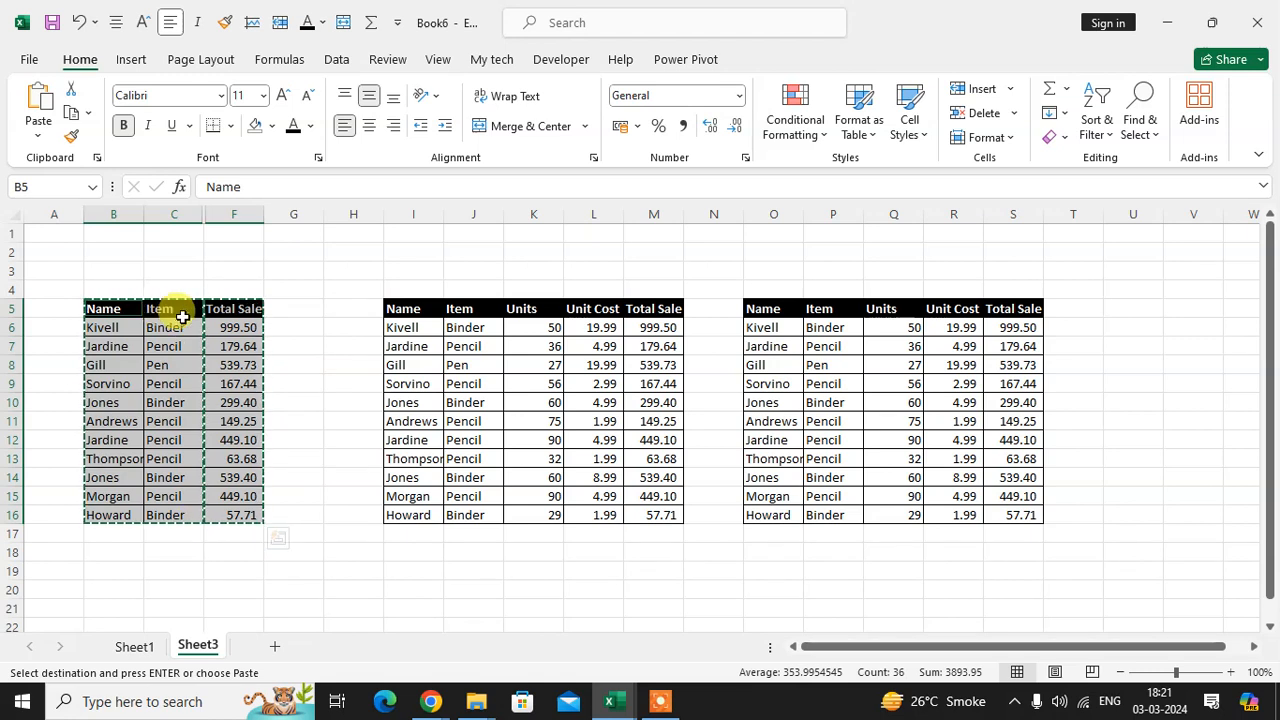
pyautogui.moveTo(150, 353)
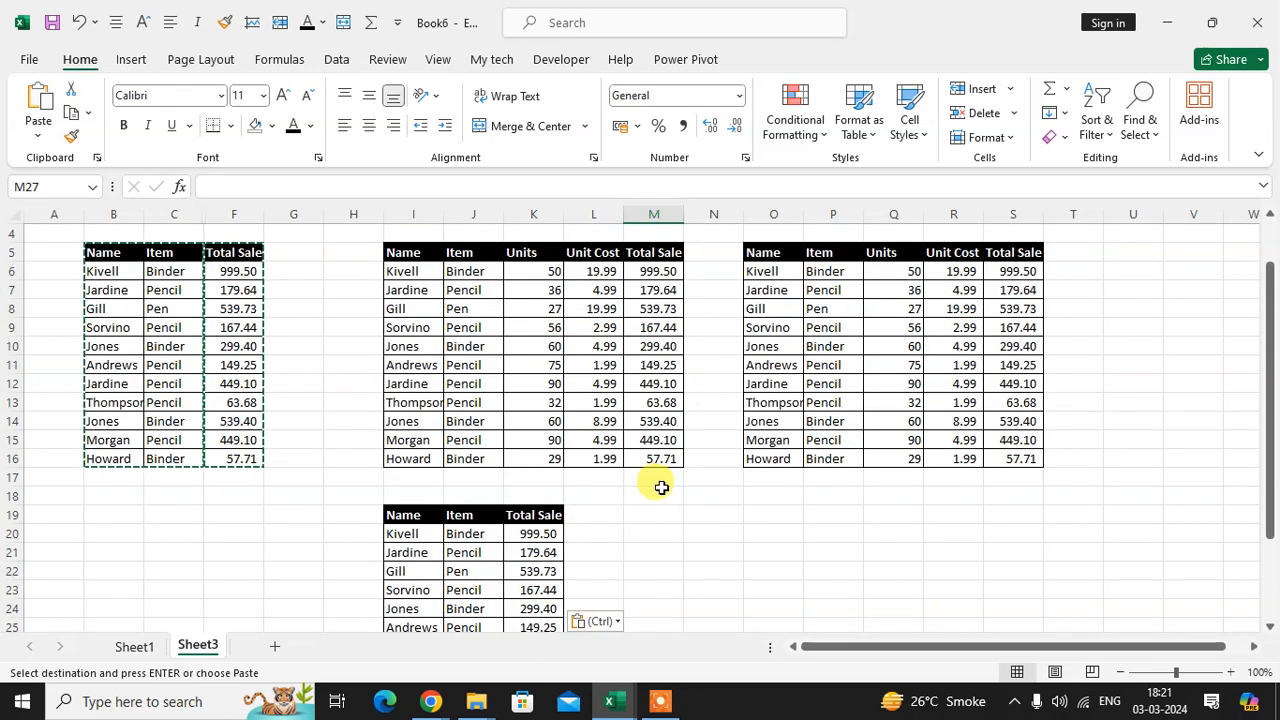
pyautogui.moveTo(475, 290)
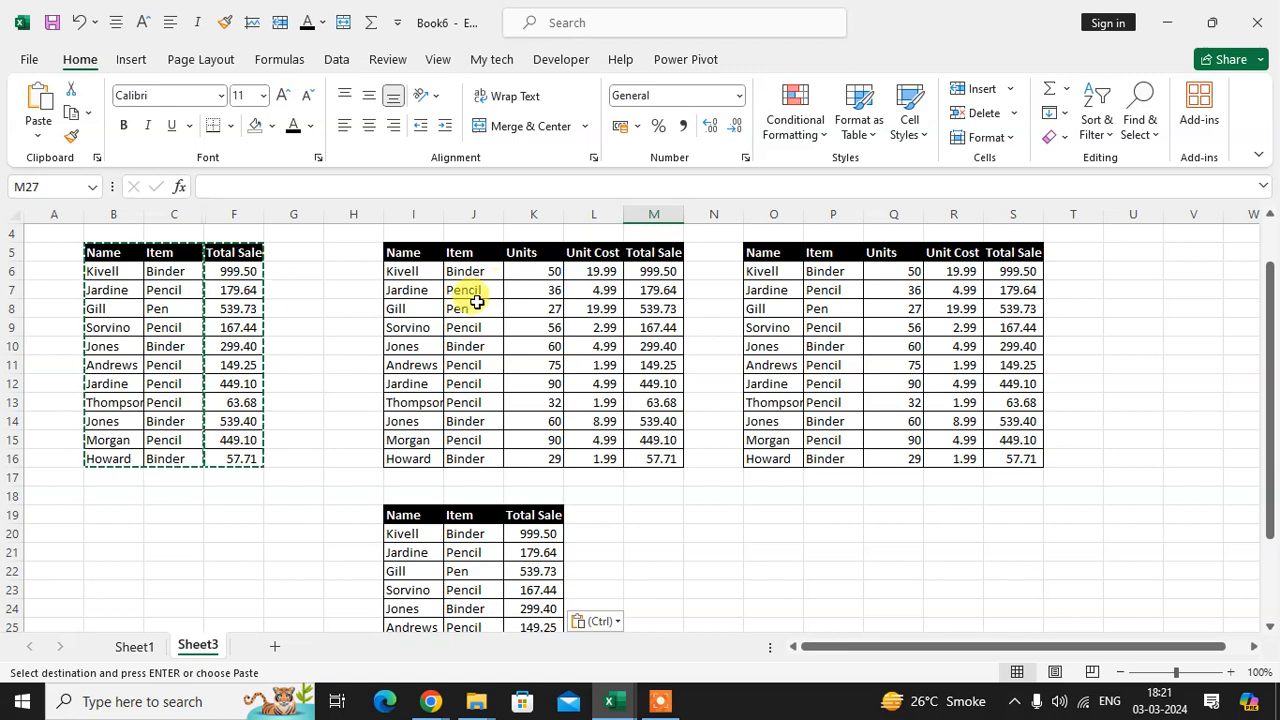